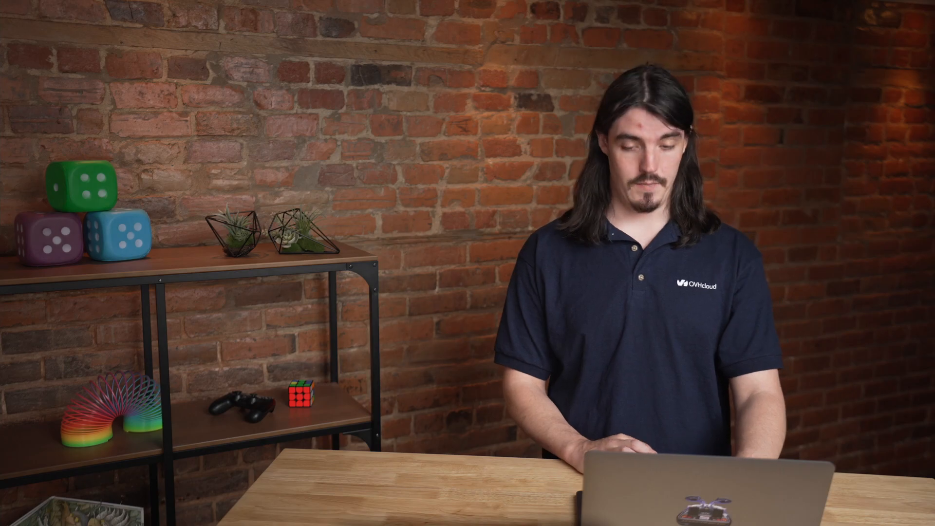
text(mkd)
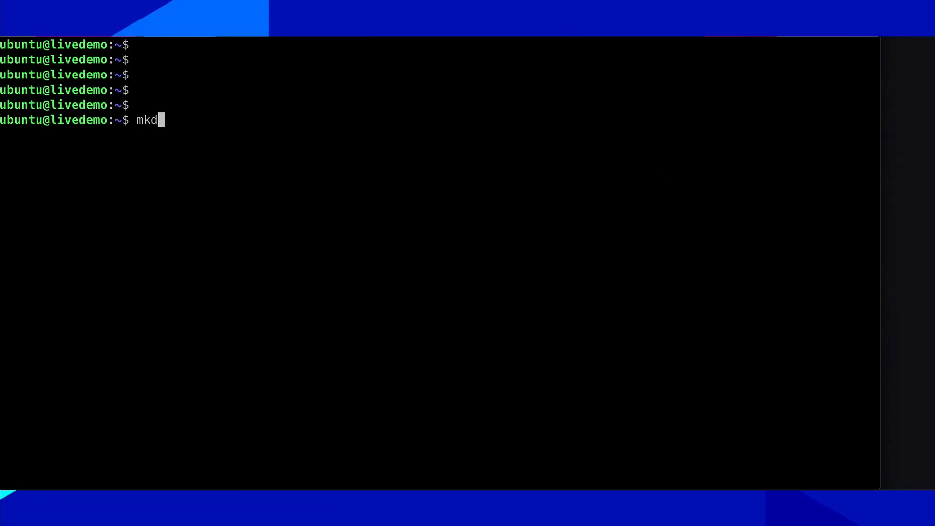
text(ir -p)
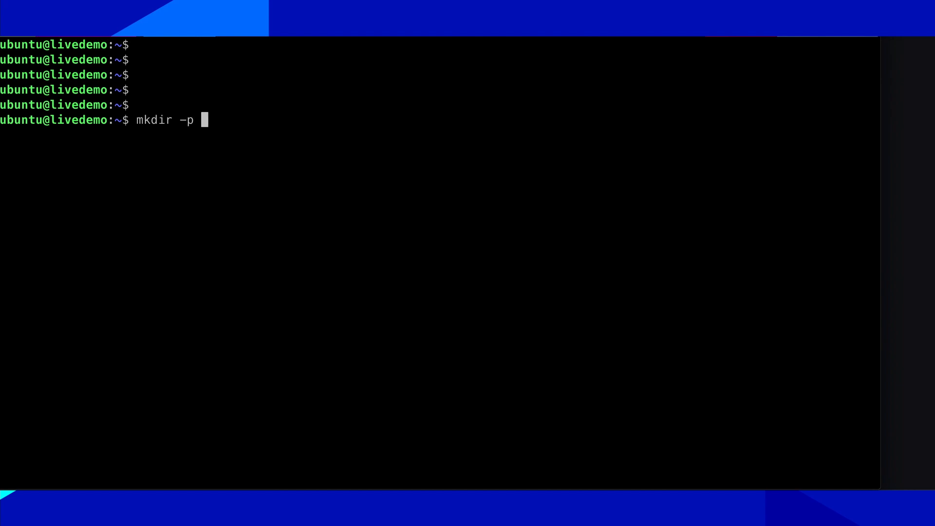
text(.config/op)
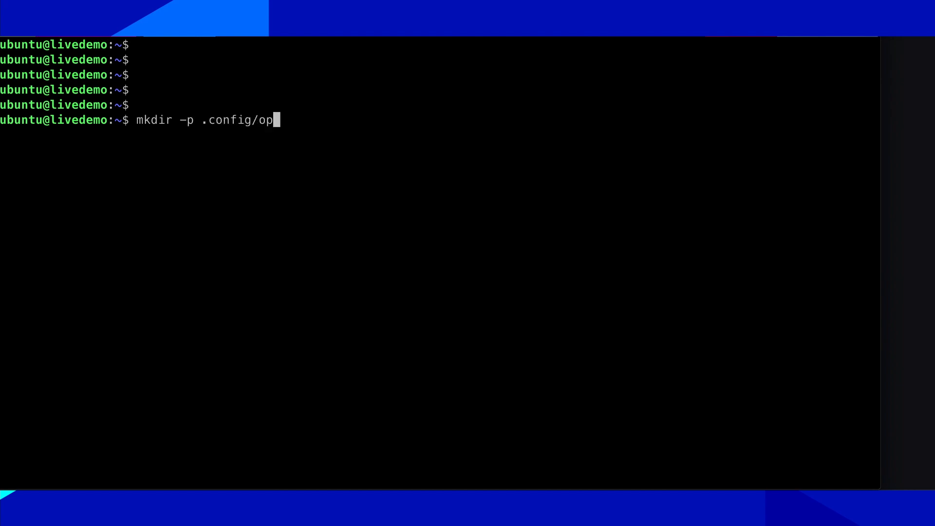
text(enstack)
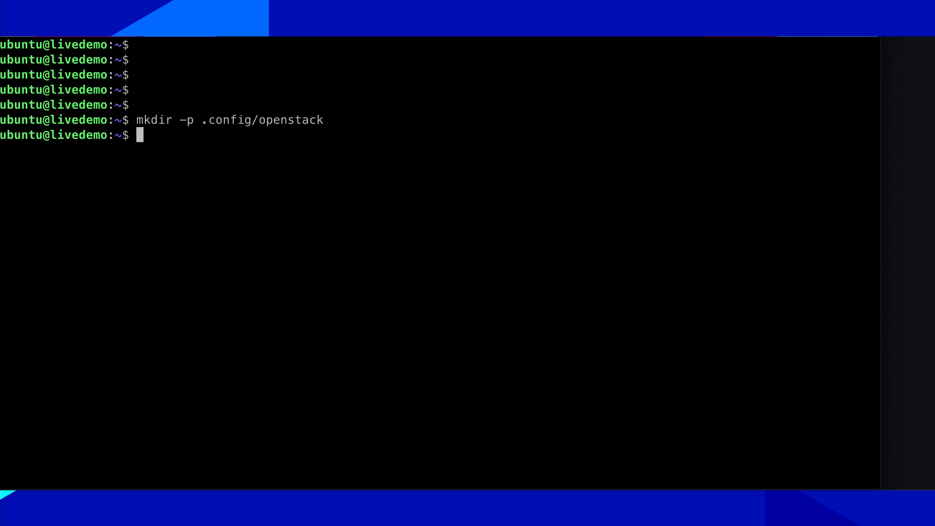
text(touch)
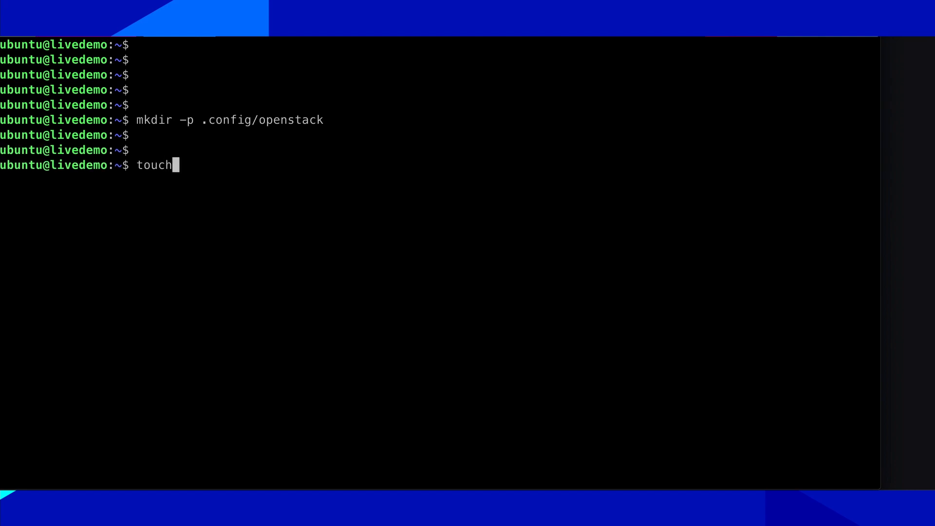
text(.config/openstack/)
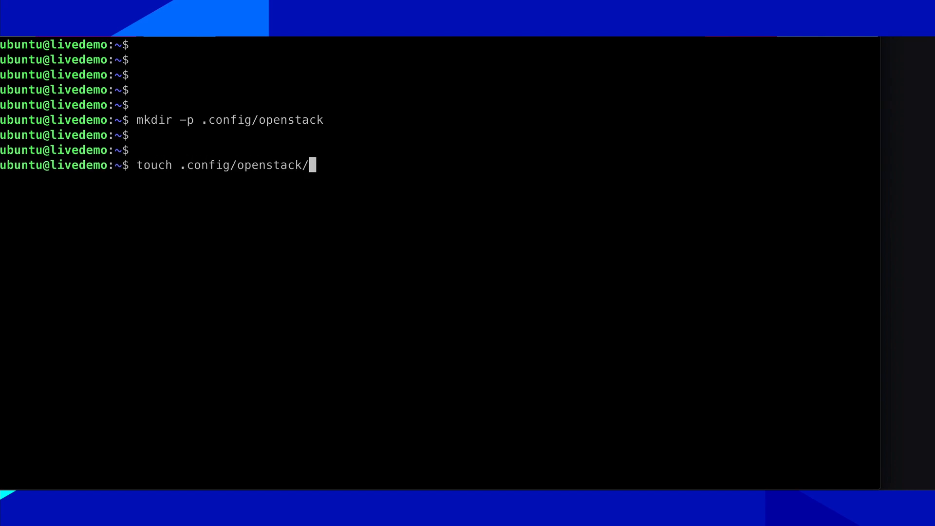
text(clouds.yaml)
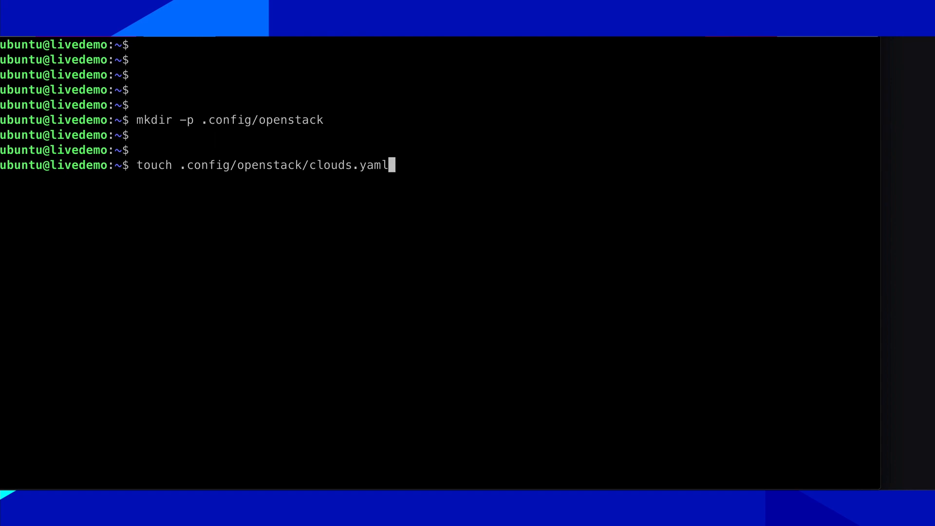